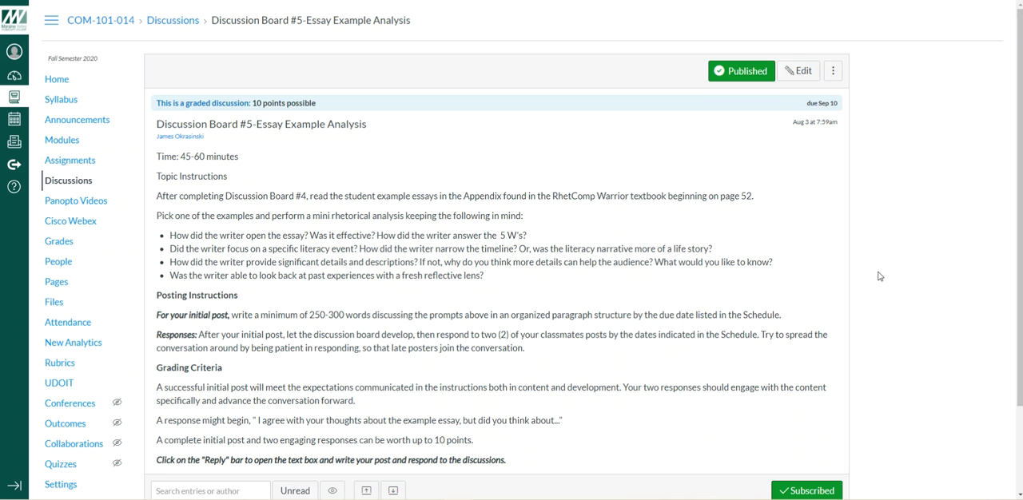
mouse_move(783, 265)
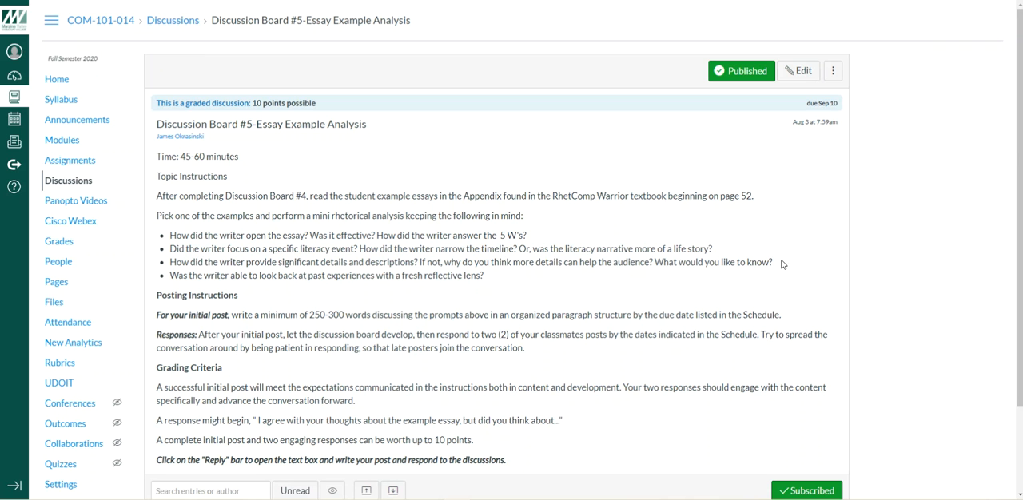
mouse_move(783, 264)
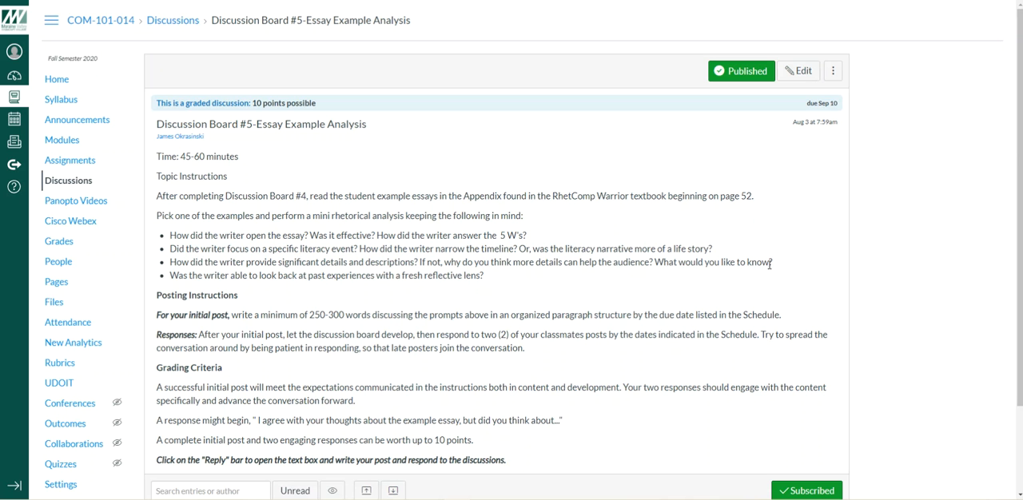
mouse_move(332, 217)
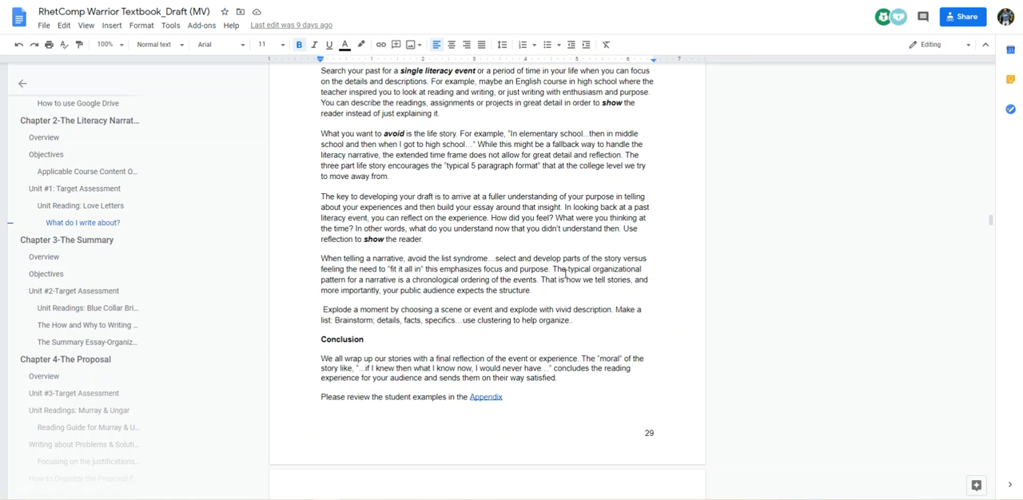
scroll(up, 3)
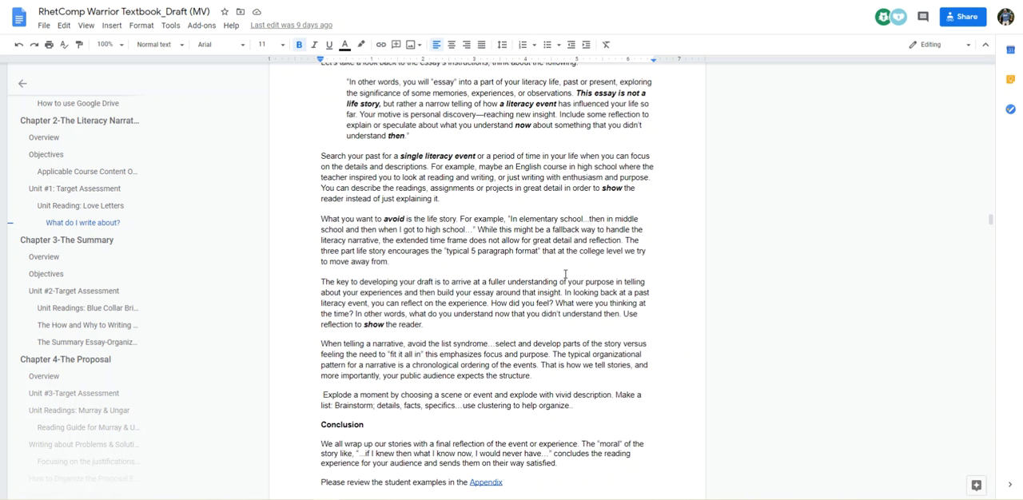
scroll(down, 3)
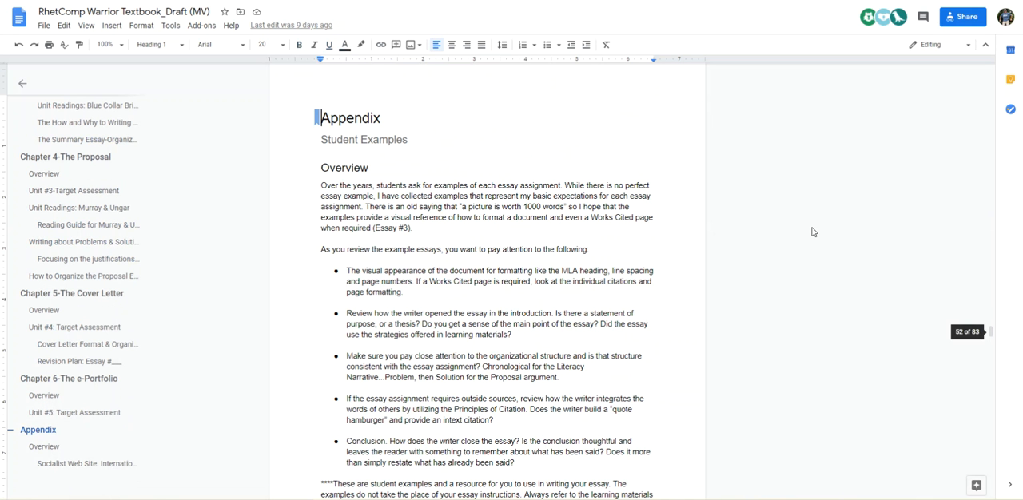
mouse_move(794, 252)
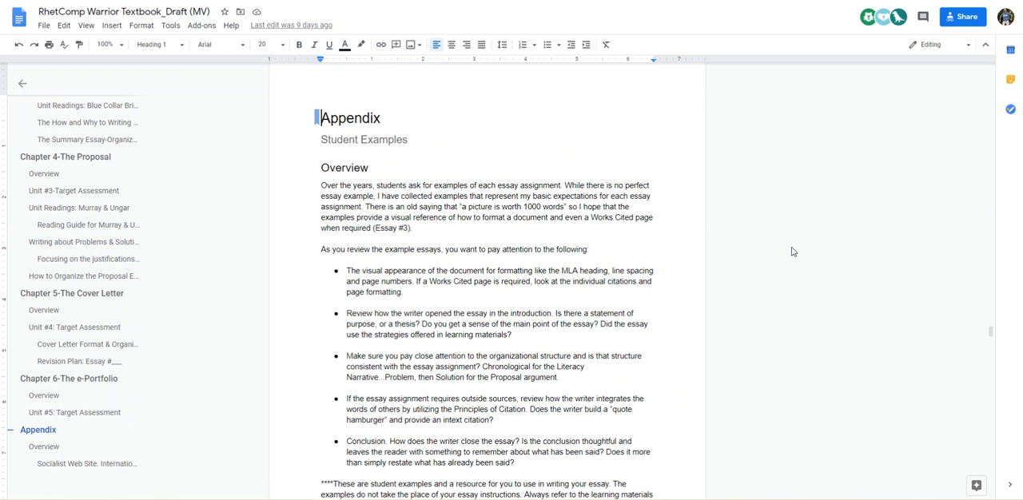
scroll(down, 3)
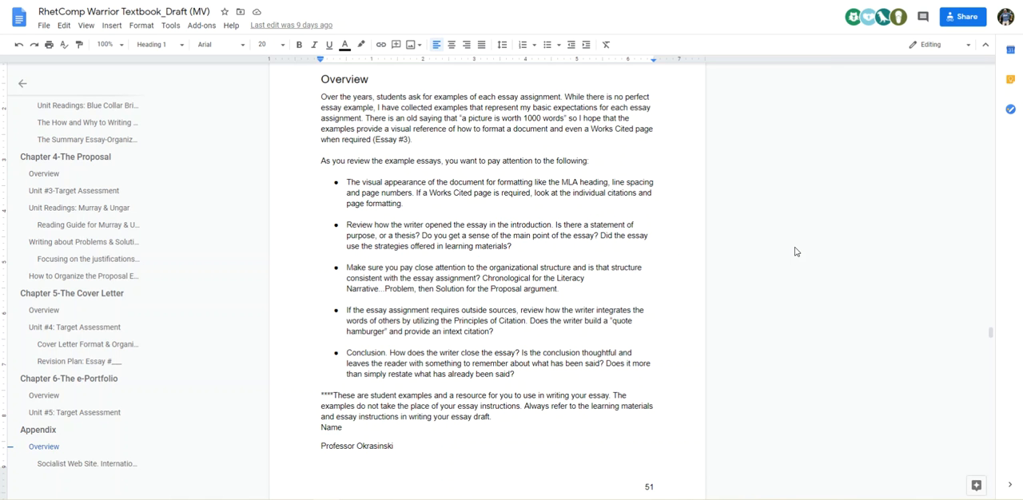
scroll(down, 3)
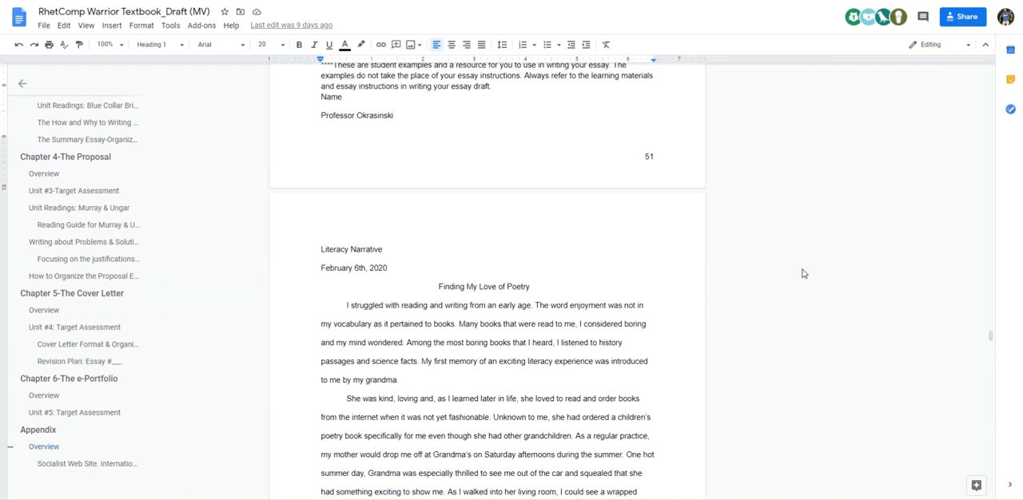
scroll(down, 3)
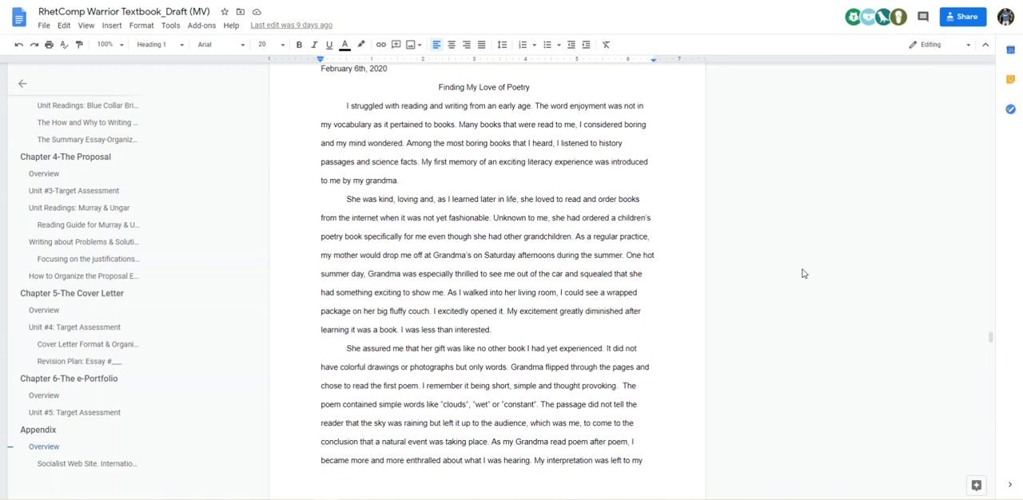
scroll(up, 3)
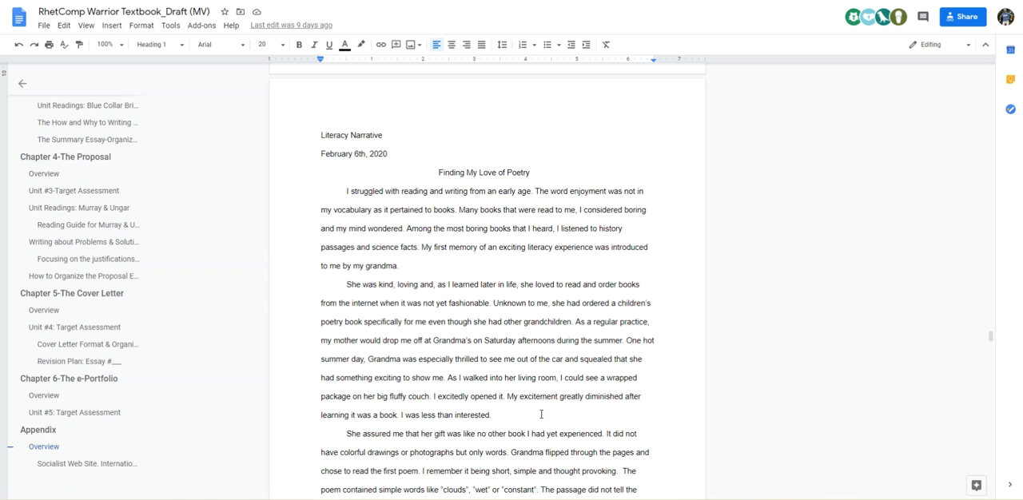
mouse_move(703, 377)
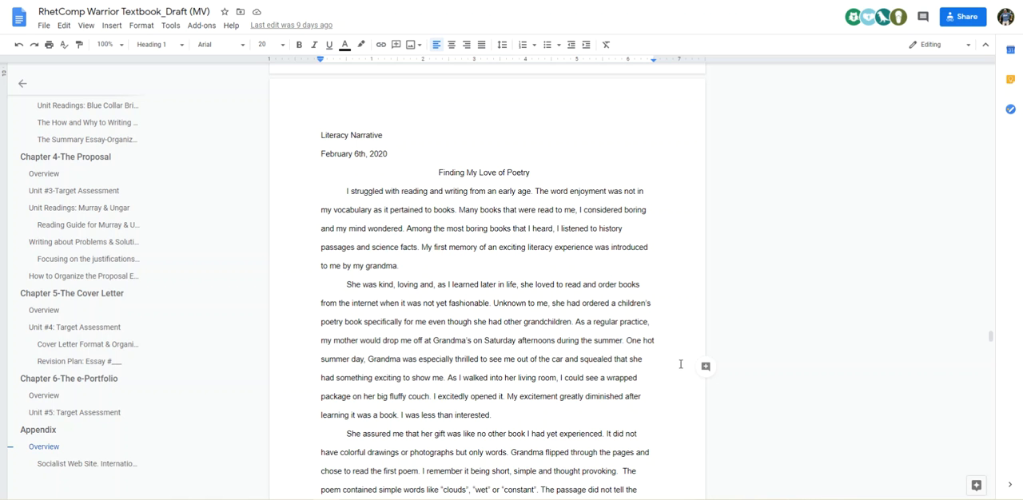
mouse_move(572, 326)
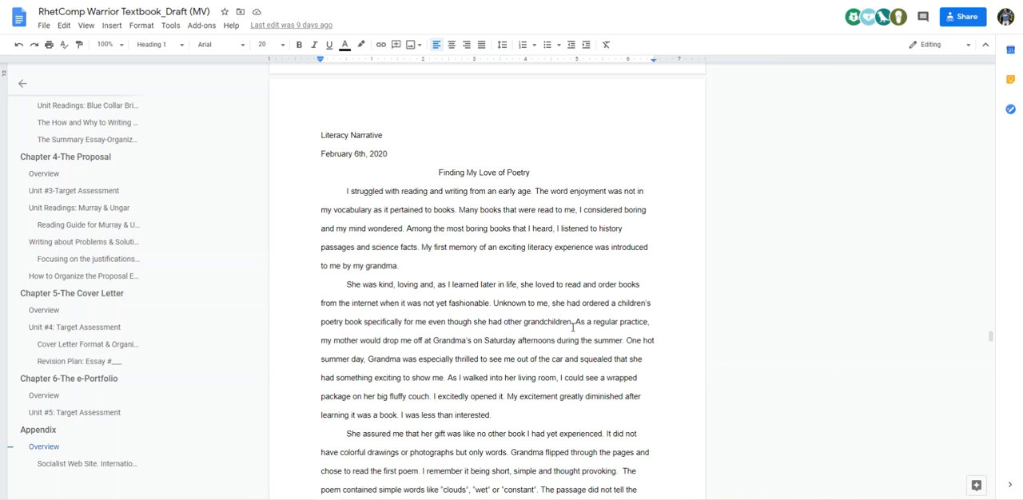
scroll(down, 3)
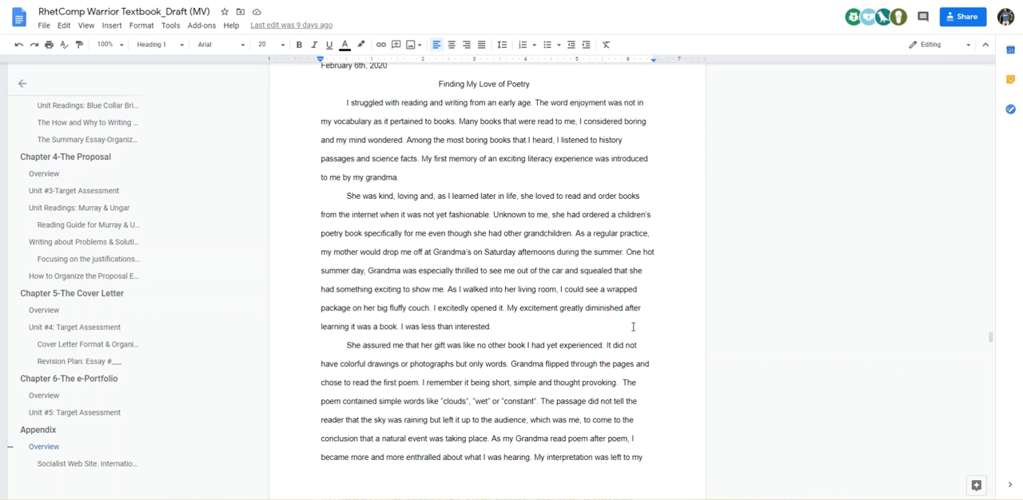
scroll(down, 3)
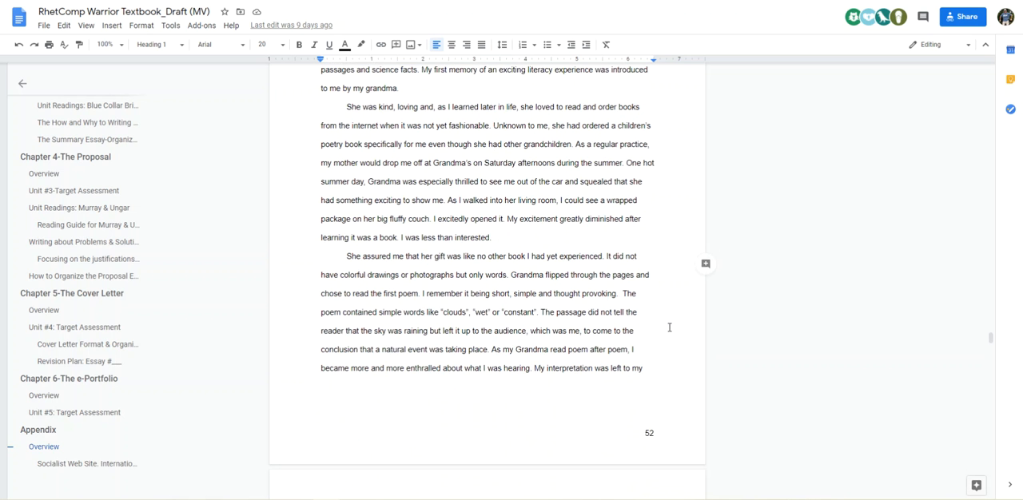
scroll(down, 3)
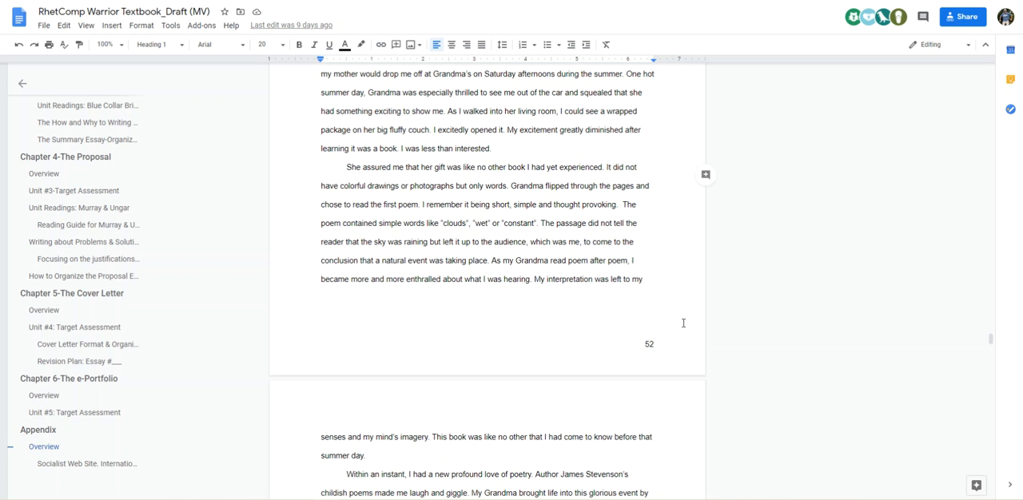
scroll(down, 3)
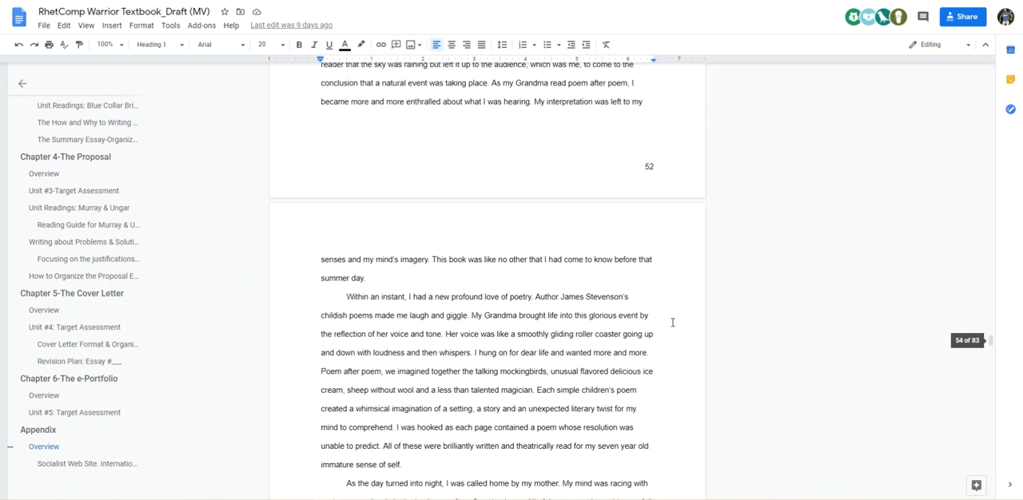
scroll(down, 3)
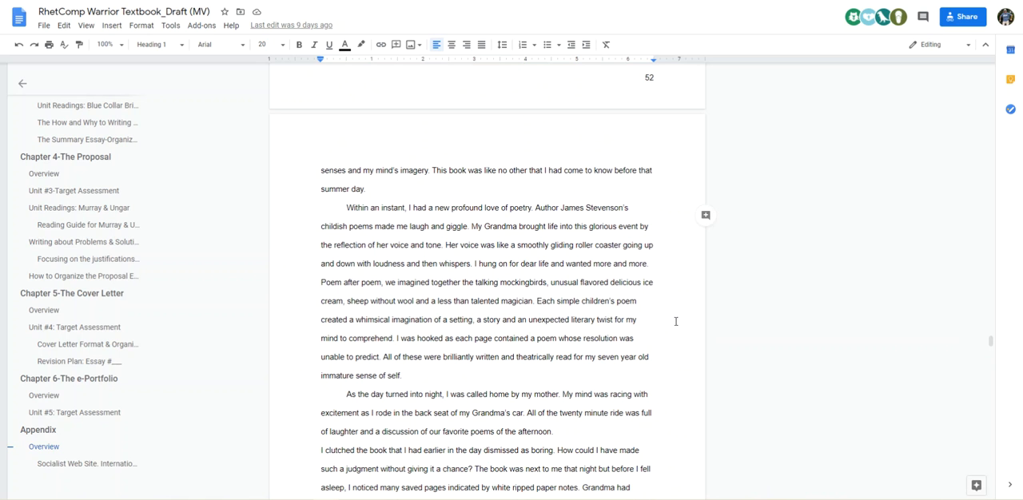
mouse_move(671, 319)
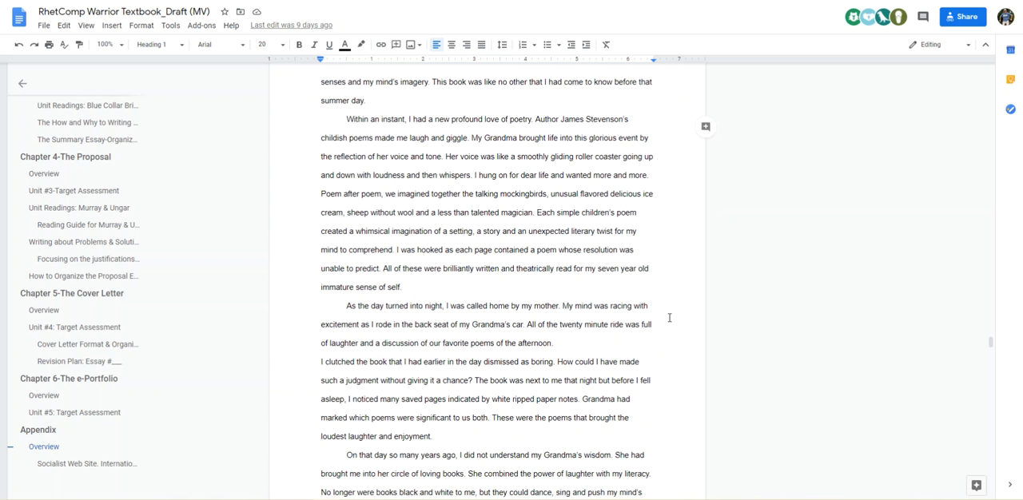
scroll(down, 3)
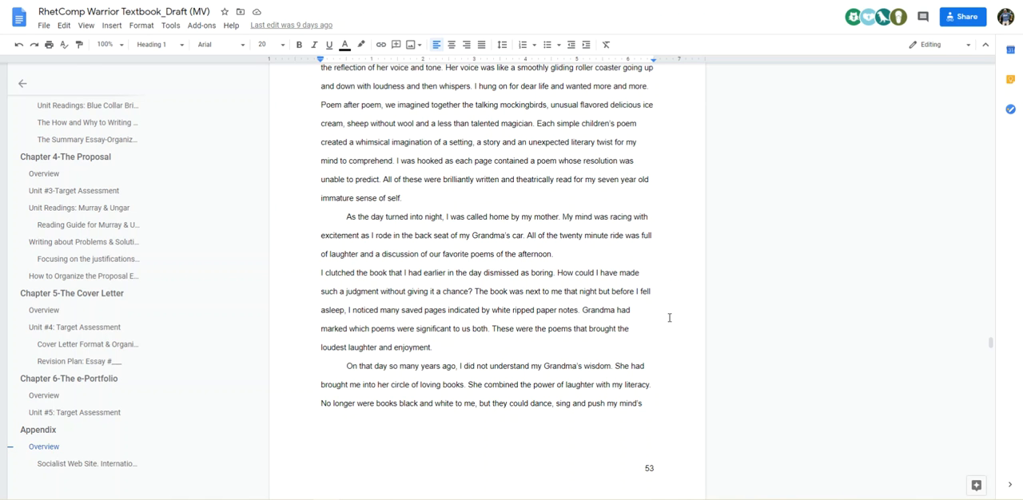
scroll(down, 3)
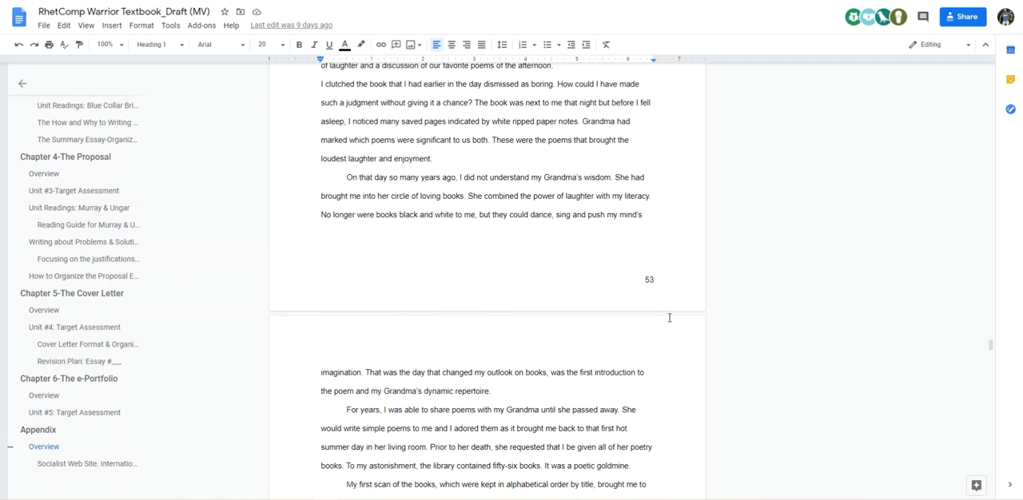
scroll(down, 3)
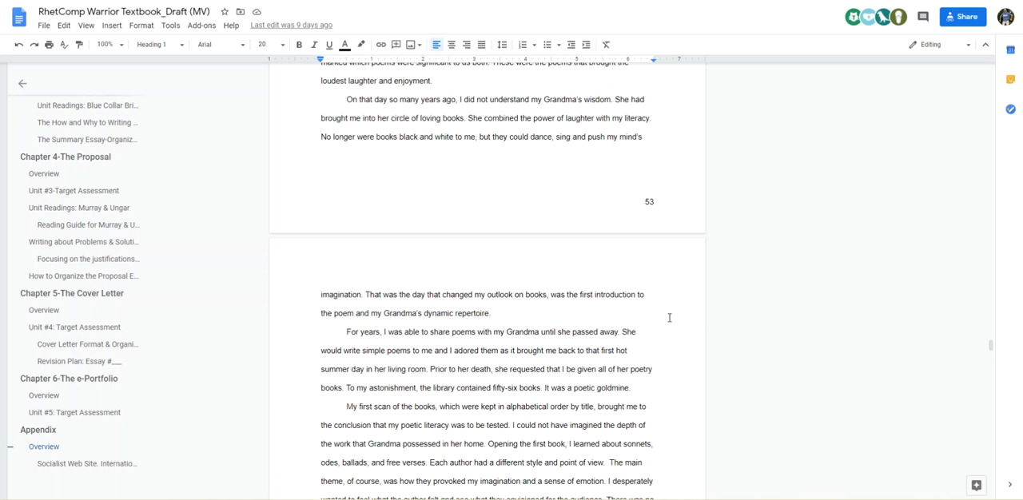
scroll(down, 3)
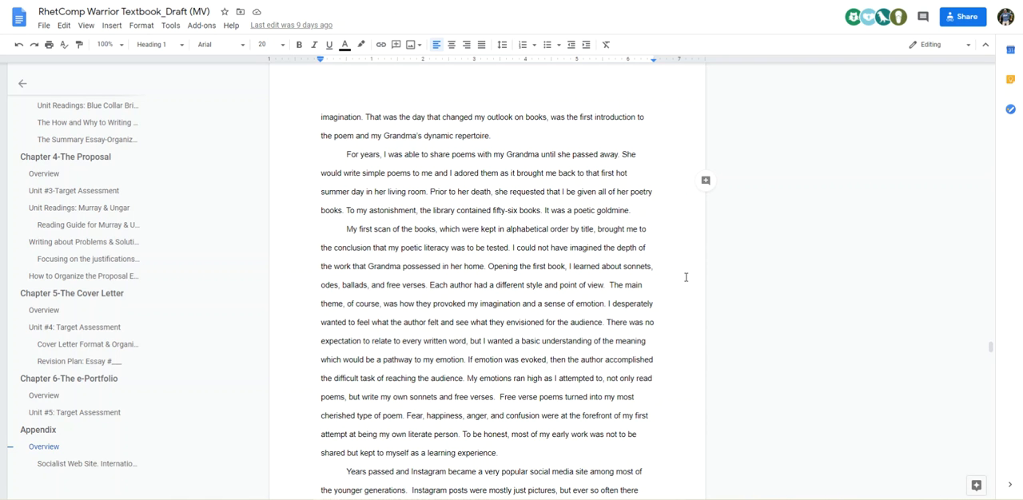
scroll(up, 3)
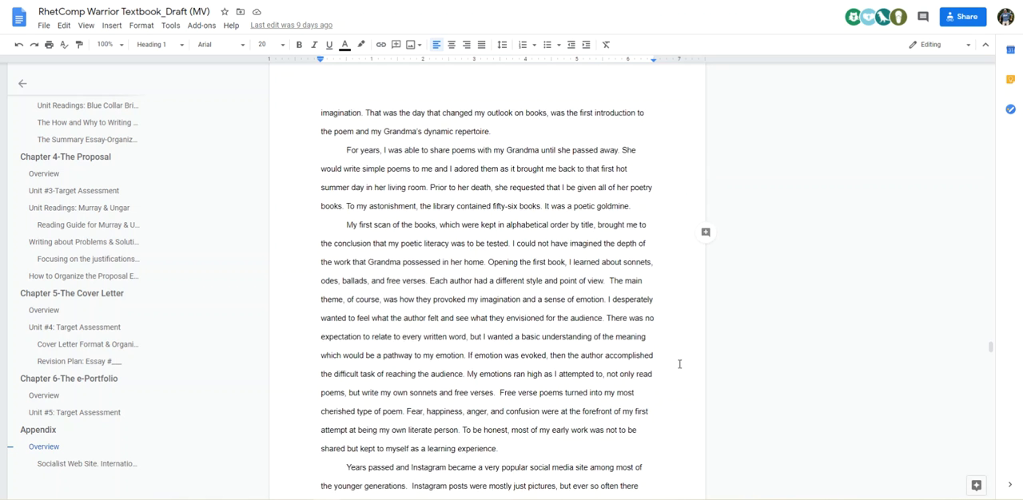
scroll(down, 3)
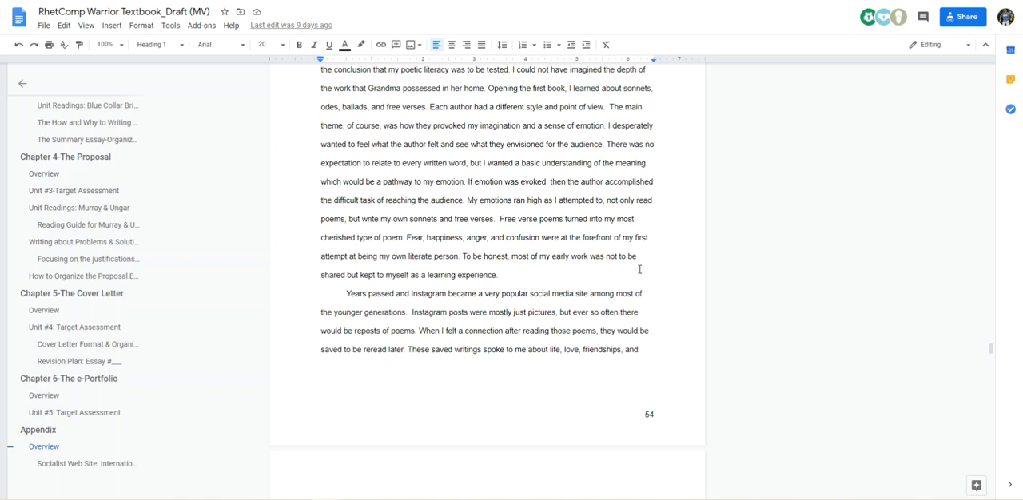
mouse_move(646, 275)
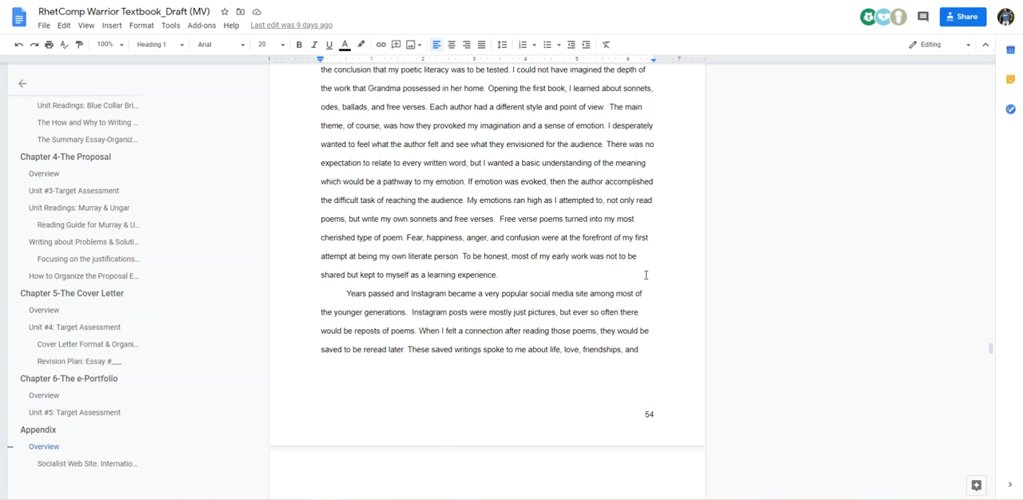
scroll(down, 3)
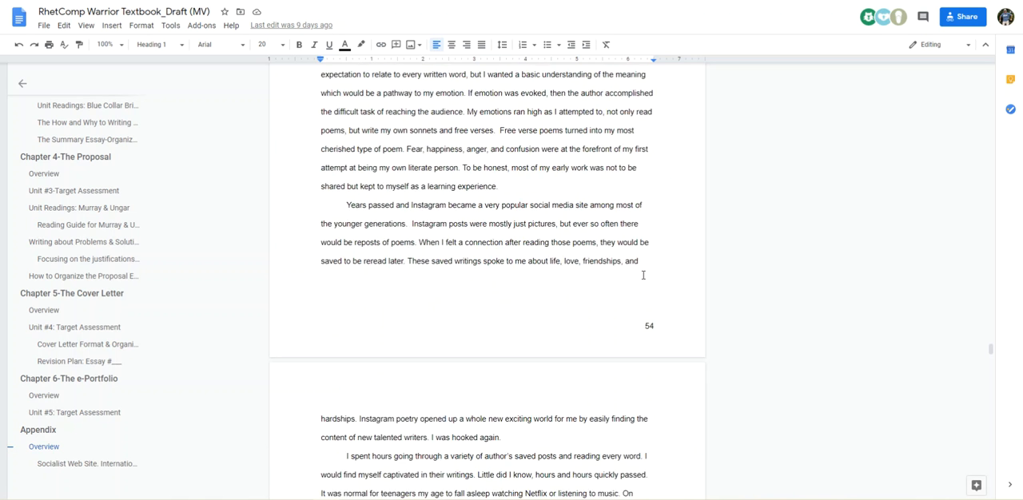
scroll(up, 3)
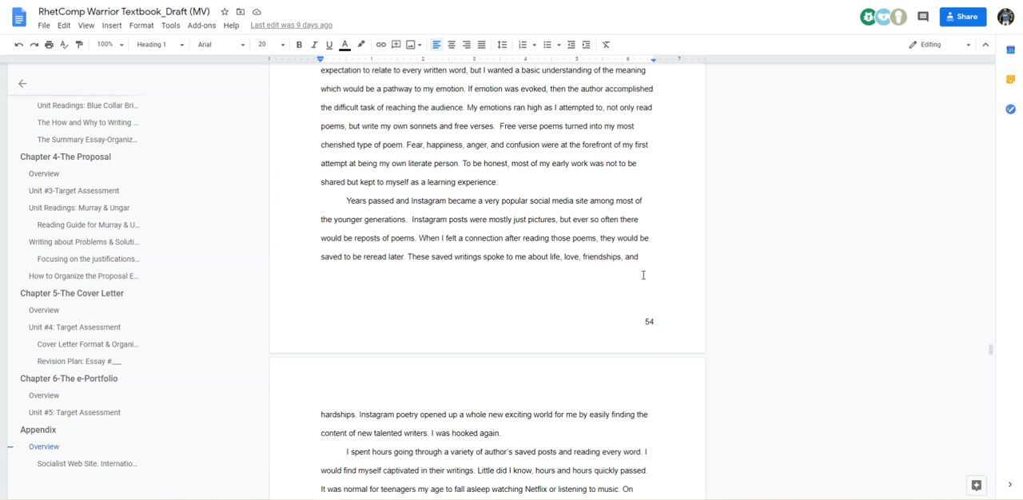
scroll(down, 3)
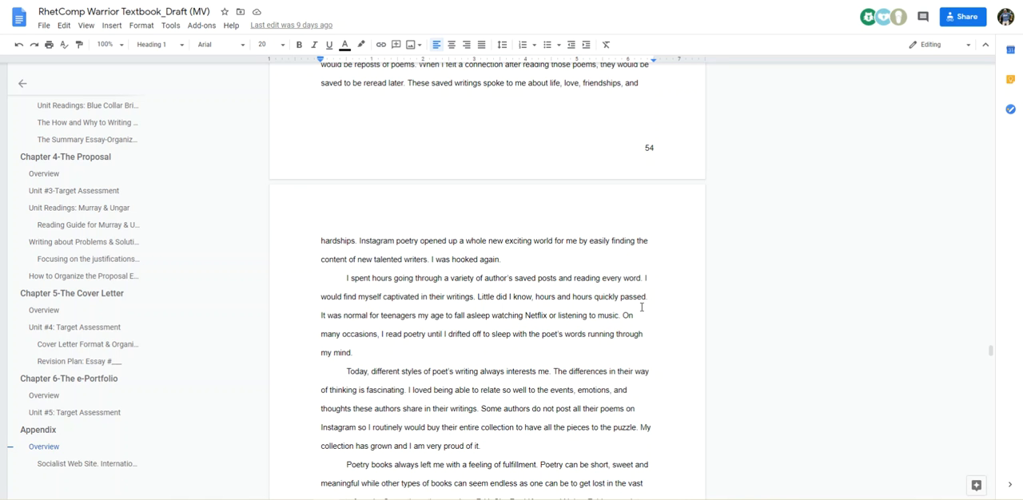
mouse_move(588, 305)
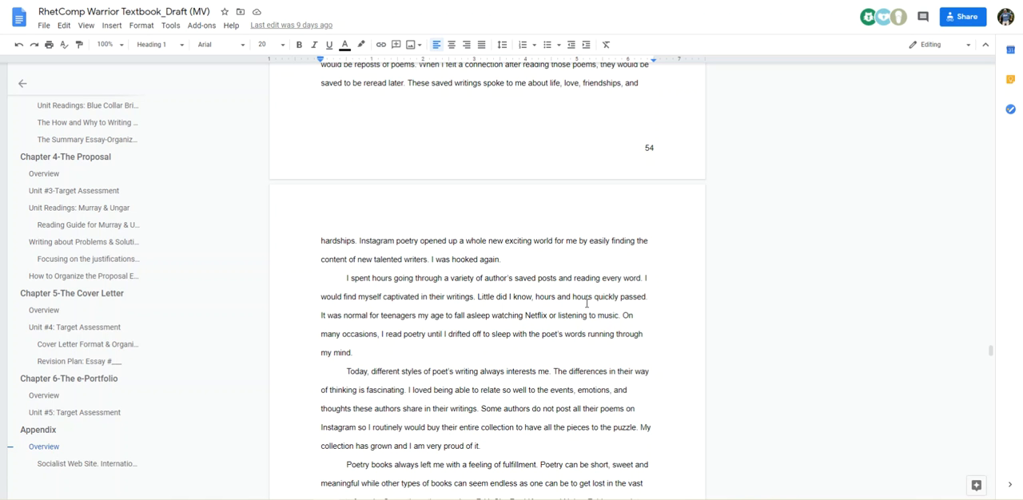
scroll(down, 3)
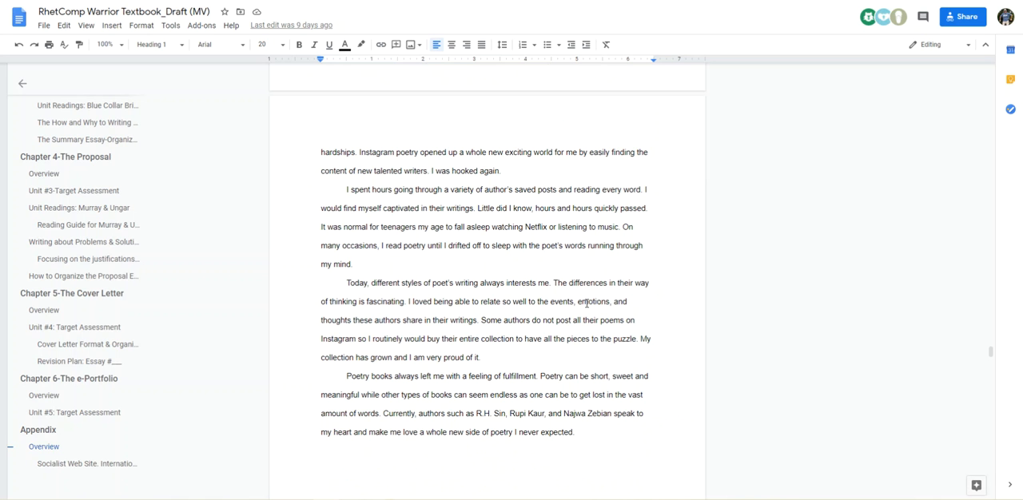
scroll(up, 3)
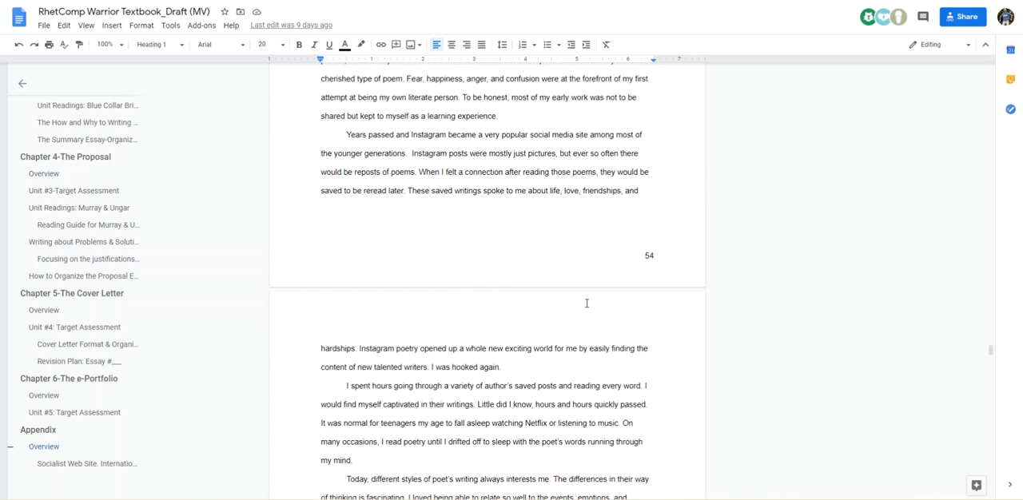
scroll(down, 3)
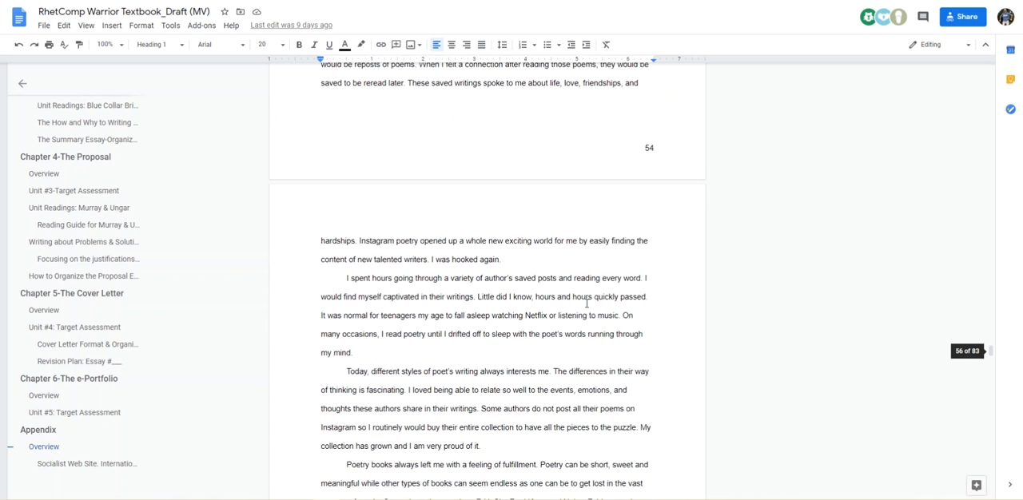
scroll(down, 3)
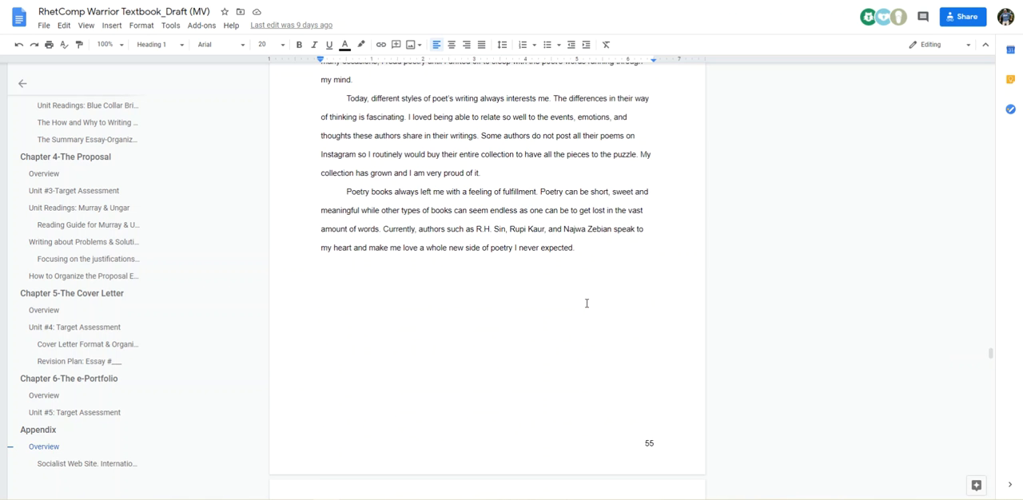
scroll(down, 3)
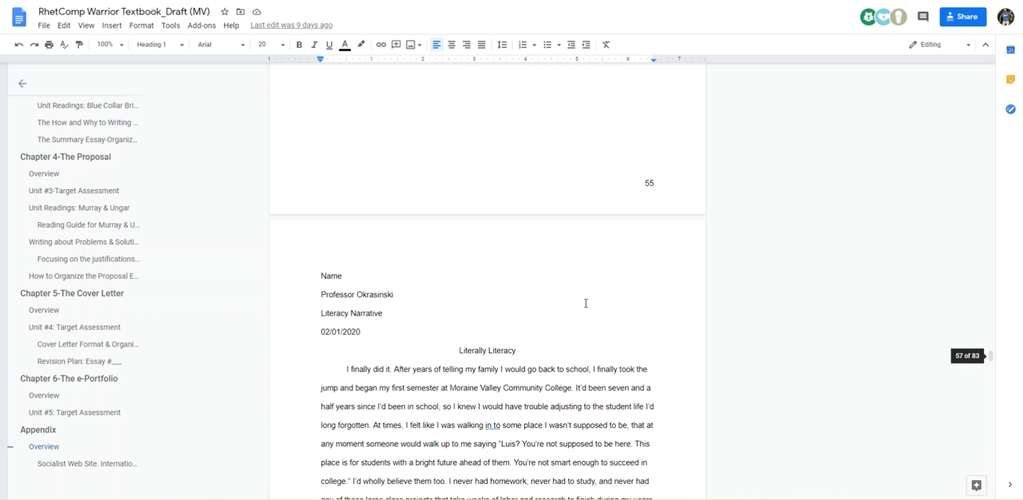
scroll(down, 3)
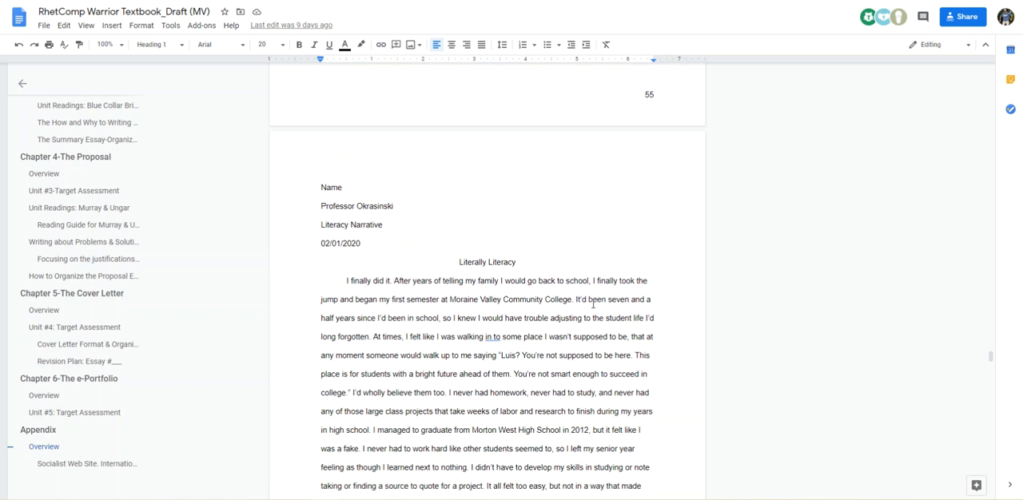
scroll(down, 3)
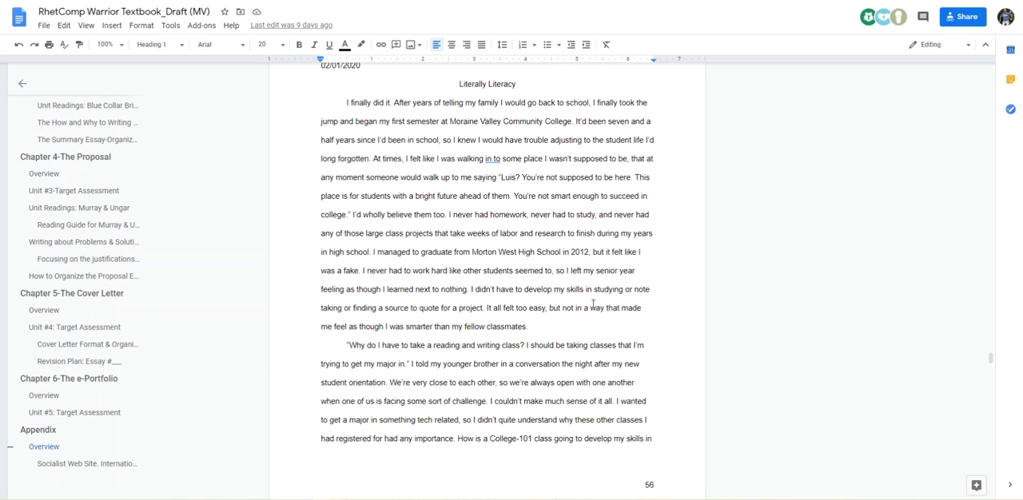
scroll(down, 3)
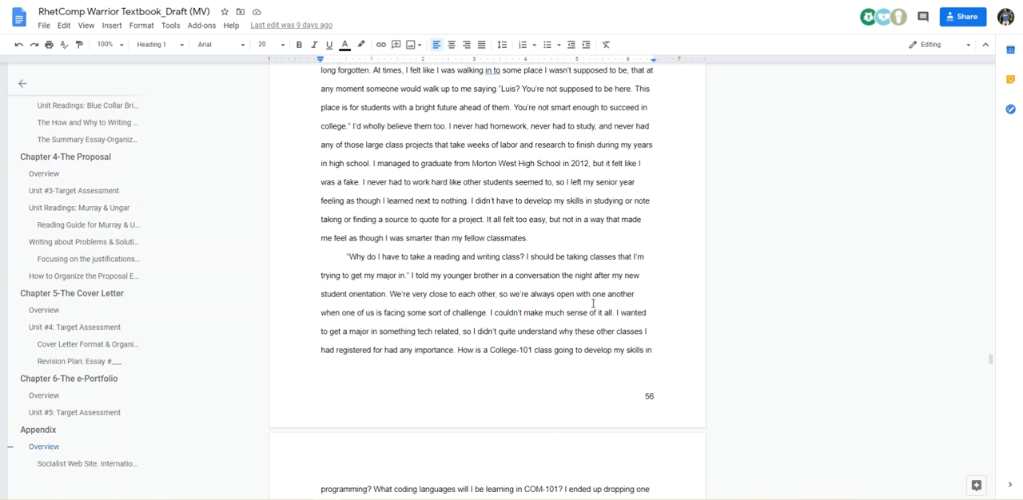
scroll(down, 3)
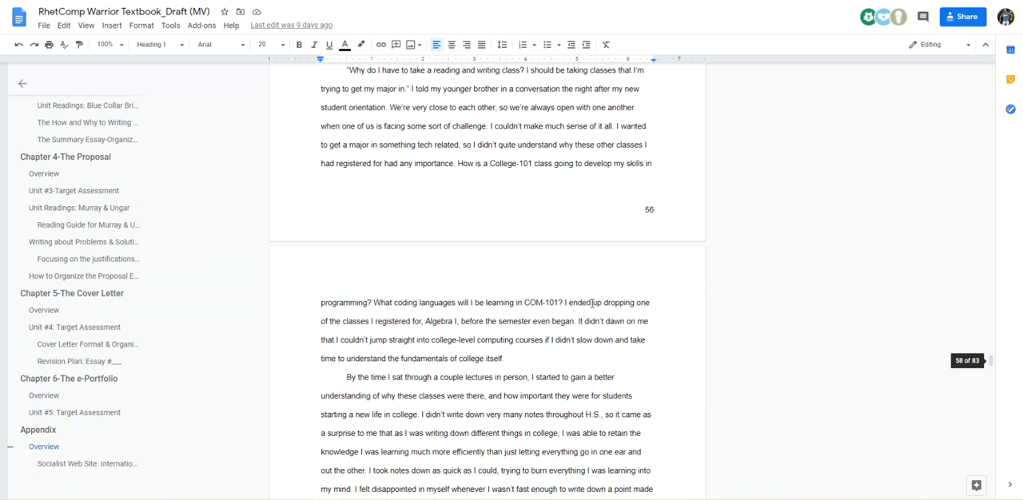
scroll(down, 3)
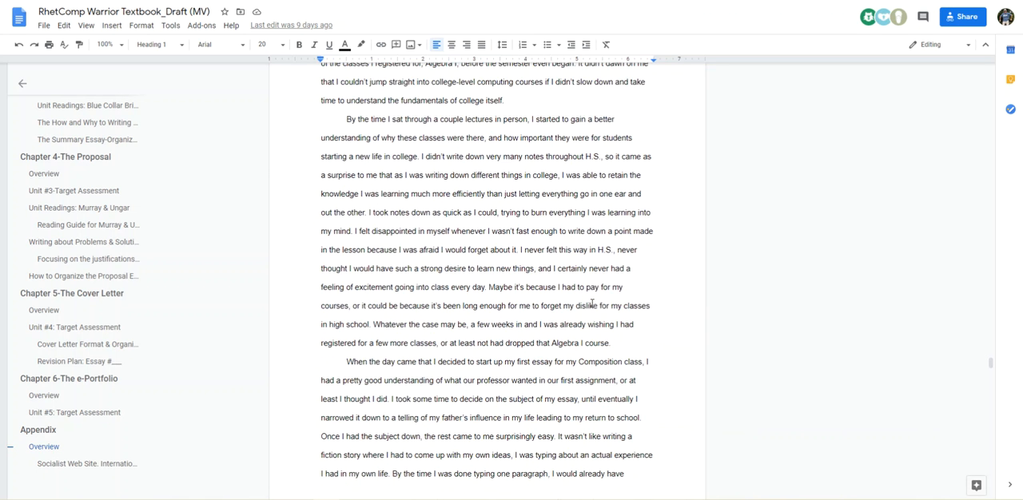
scroll(down, 3)
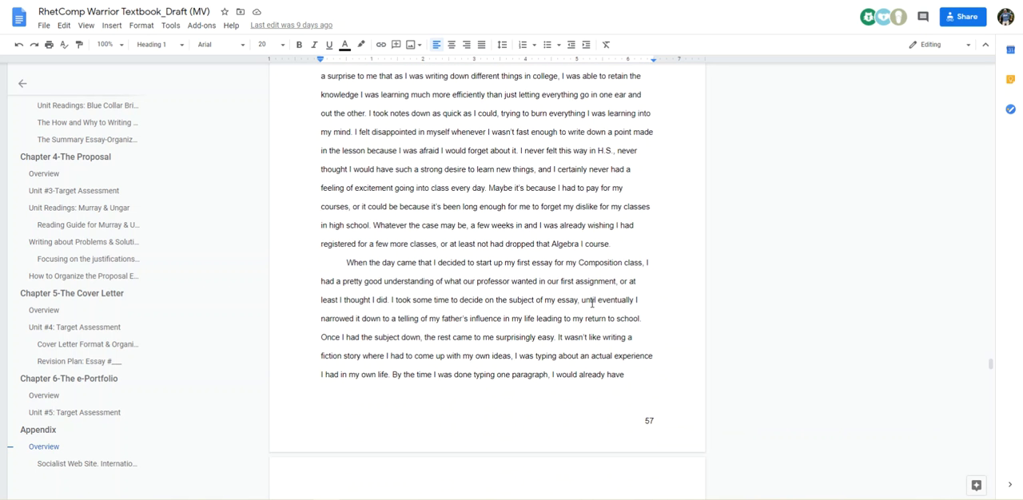
scroll(down, 3)
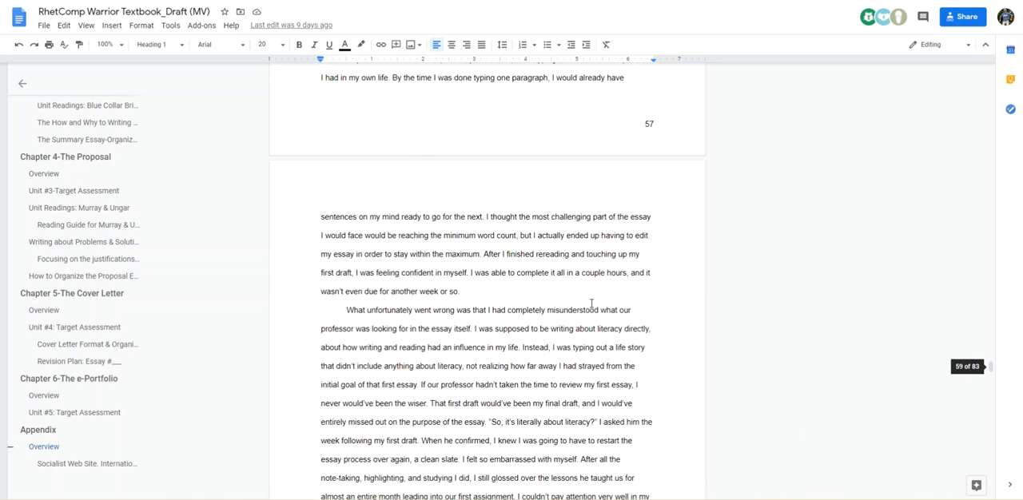
scroll(down, 3)
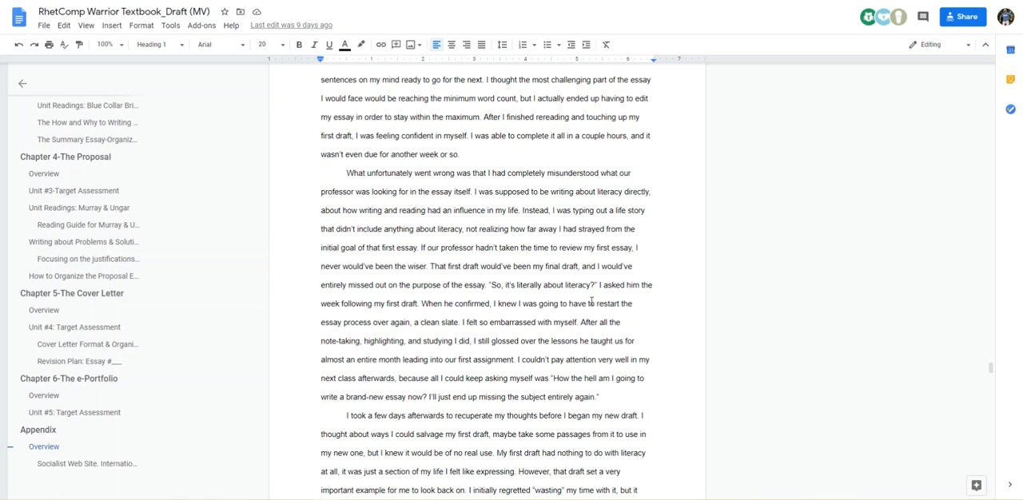
scroll(up, 3)
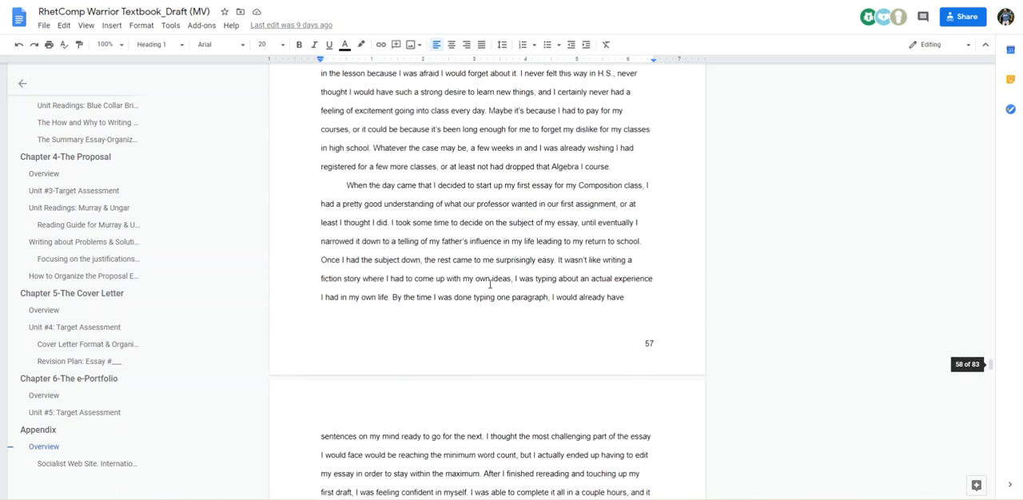
scroll(up, 3)
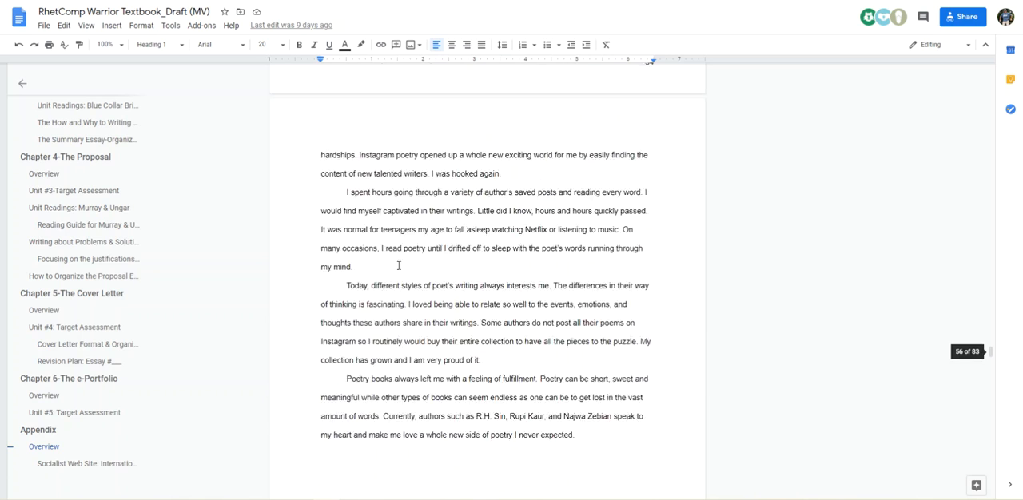
scroll(up, 3)
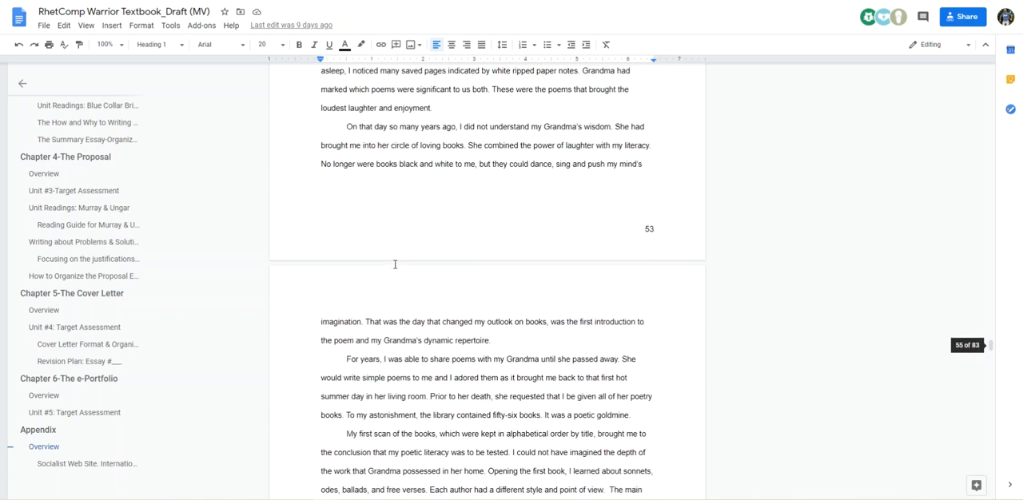
scroll(up, 3)
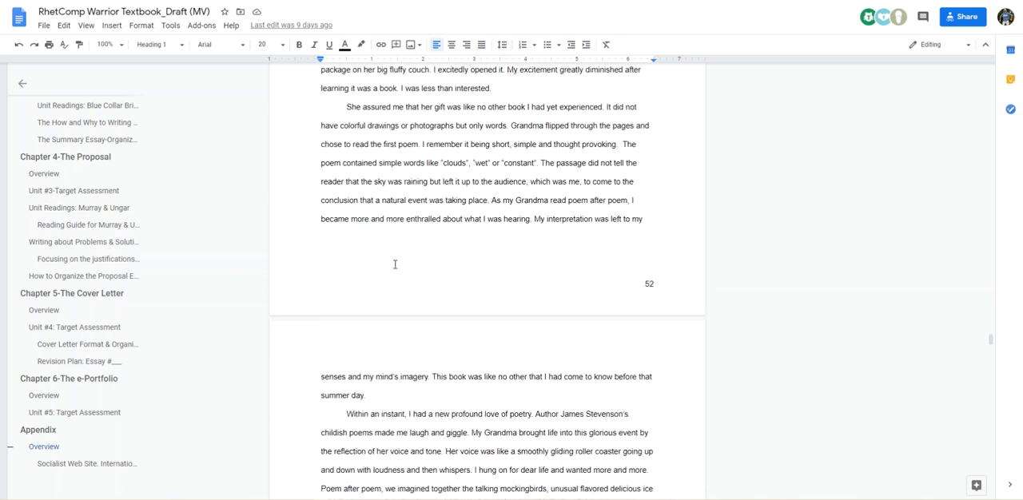
scroll(up, 3)
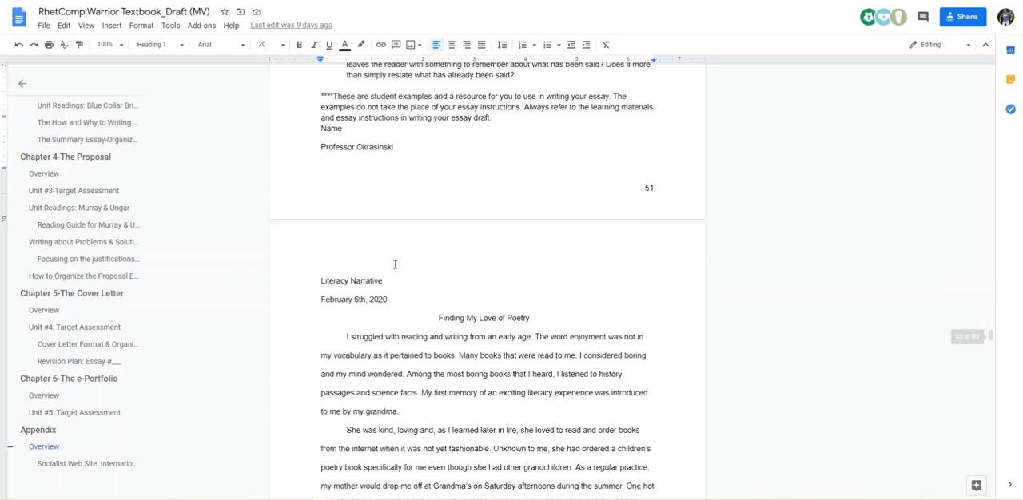
scroll(up, 3)
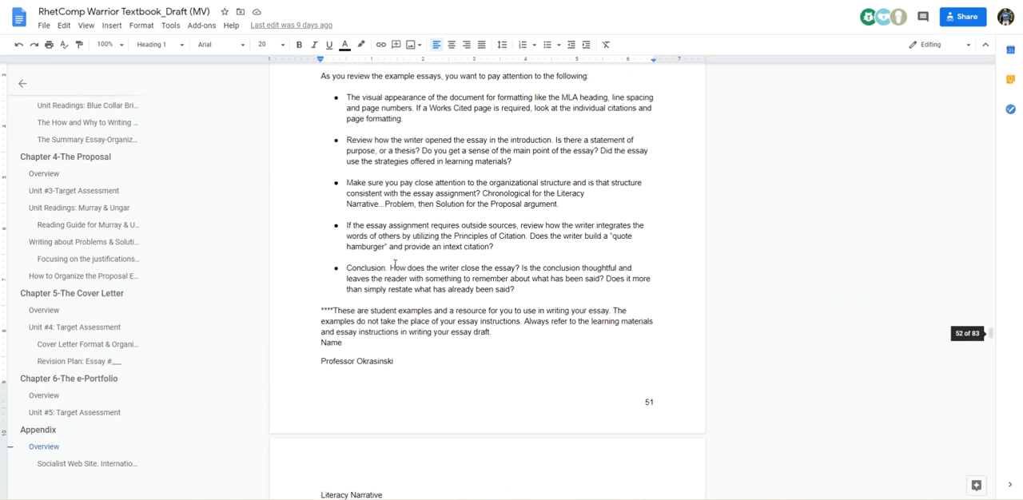
scroll(up, 3)
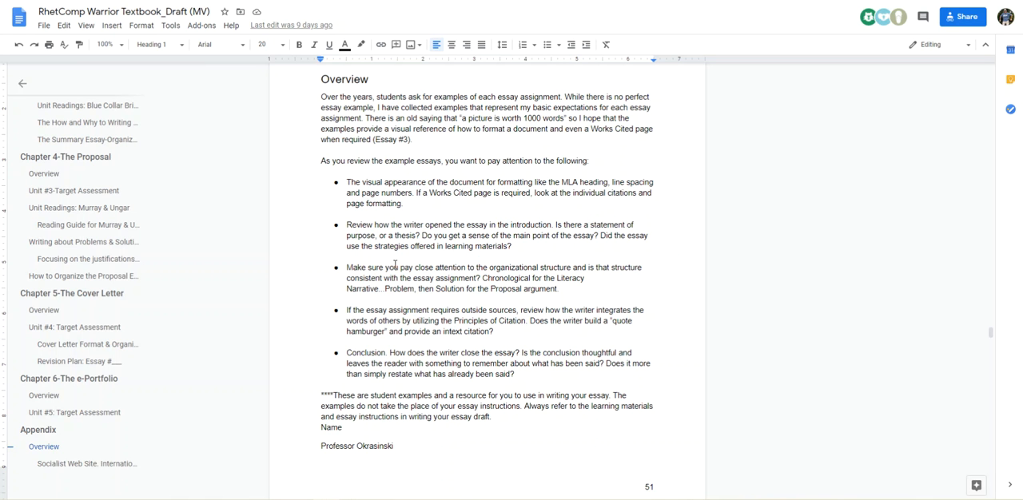
scroll(up, 3)
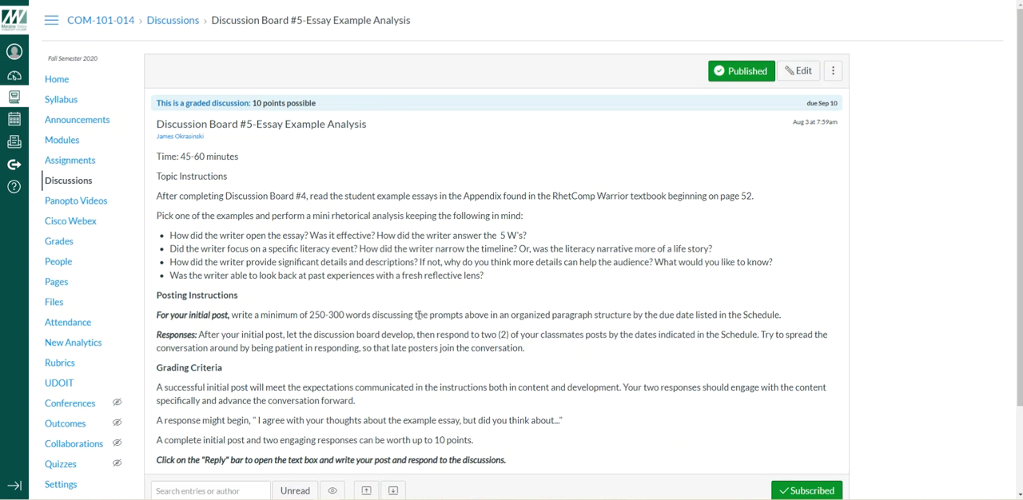
scroll(down, 3)
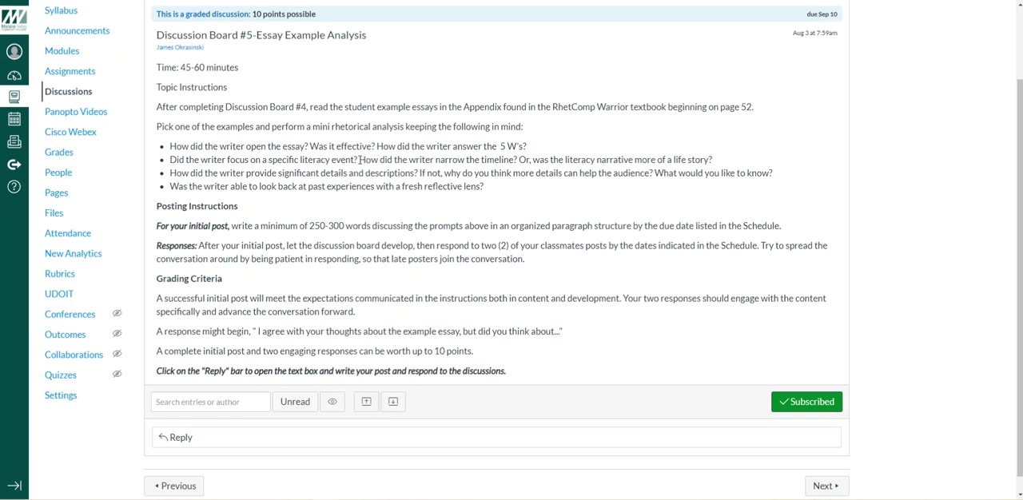
mouse_move(513, 192)
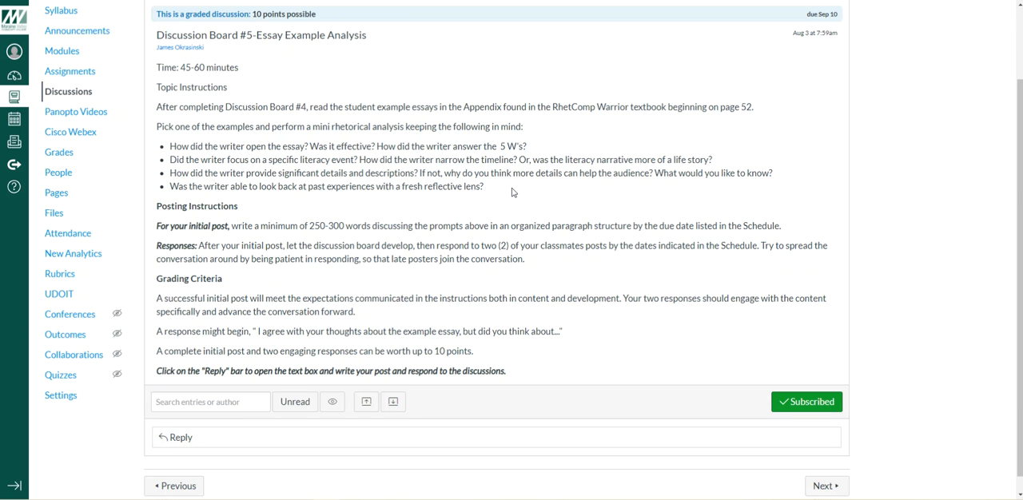
mouse_move(288, 203)
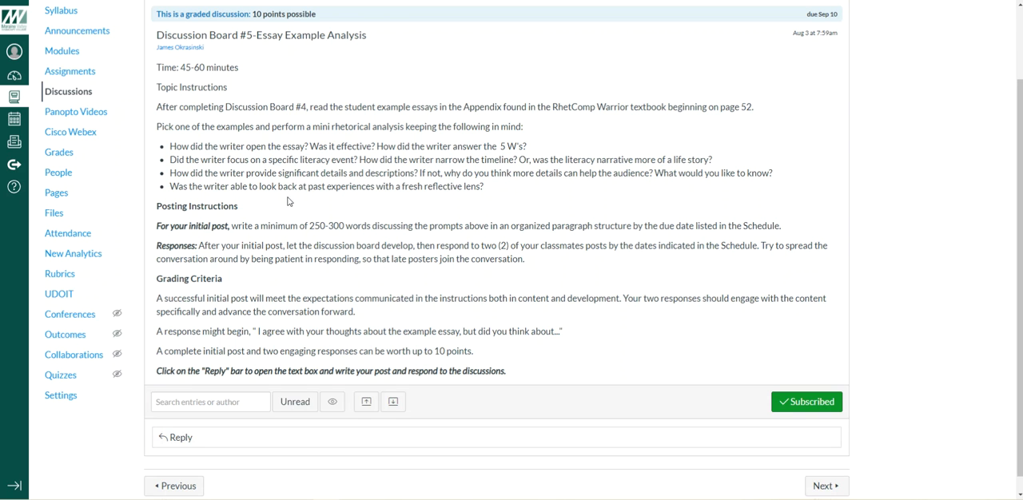
mouse_move(503, 187)
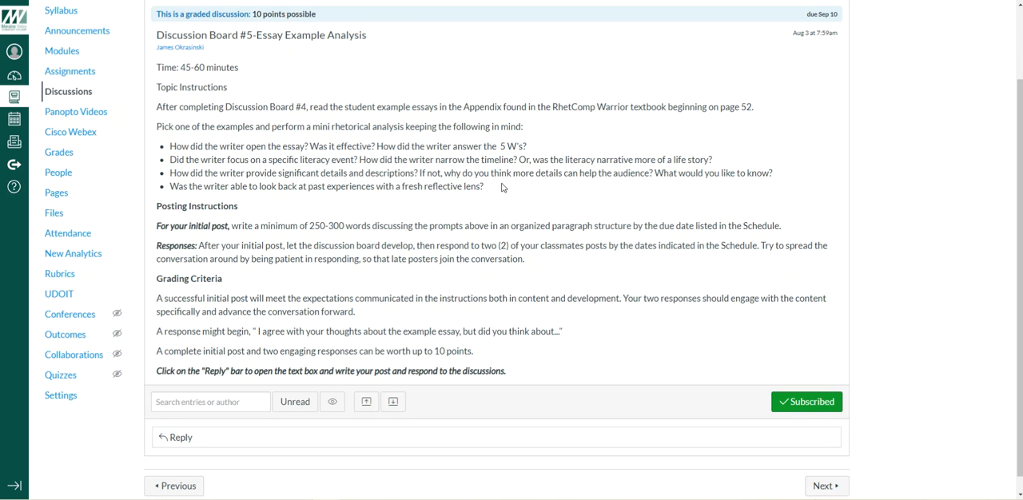
mouse_move(536, 198)
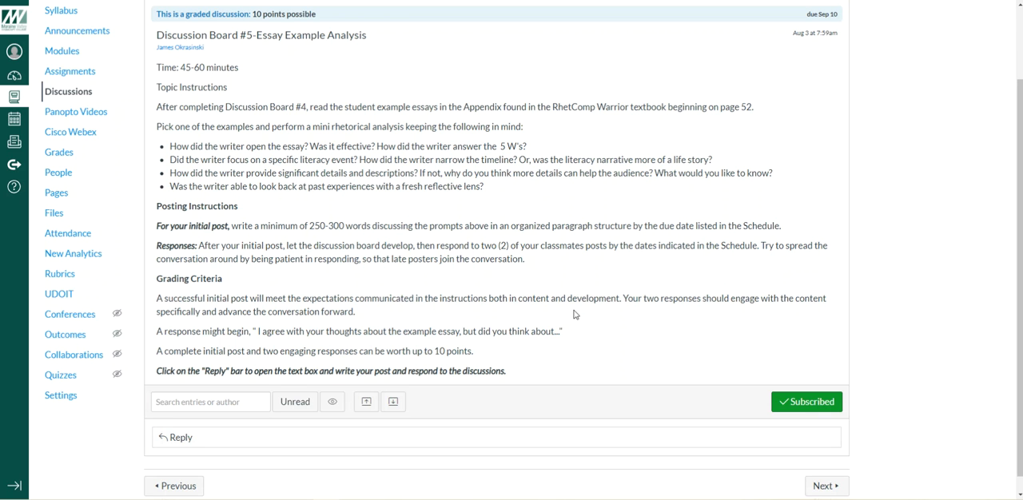
mouse_move(591, 311)
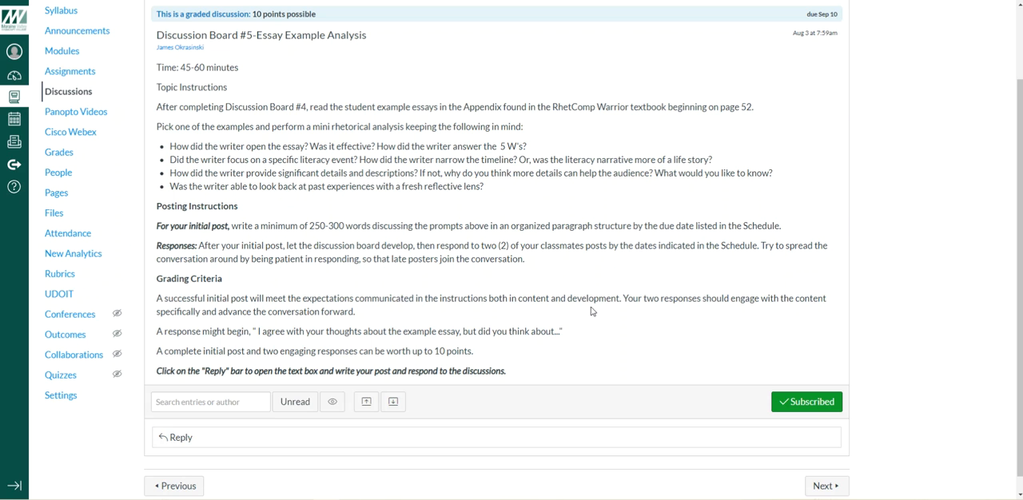
mouse_move(562, 272)
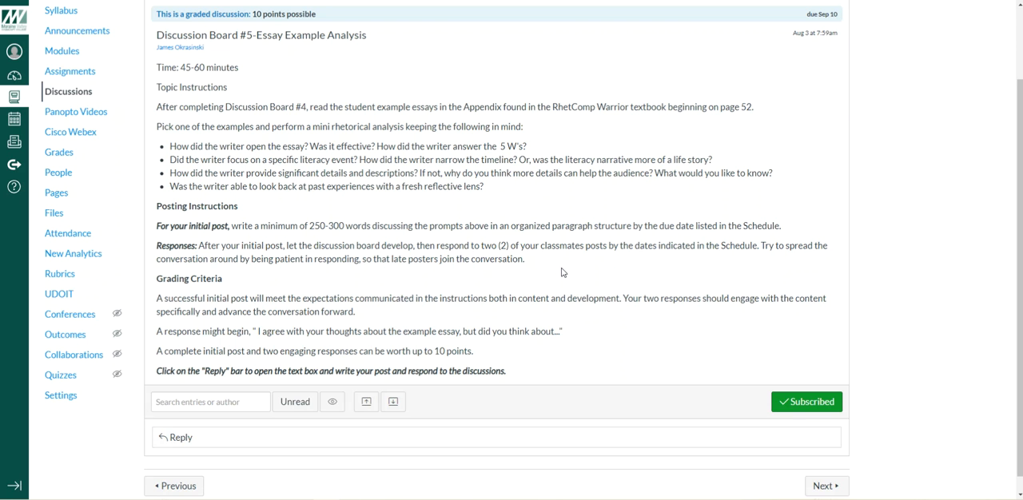
mouse_move(463, 211)
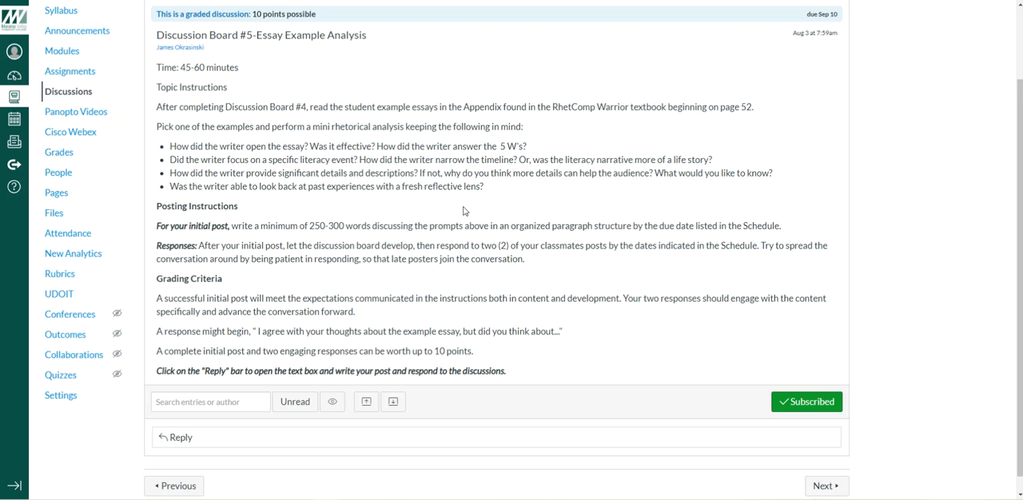
scroll(up, 3)
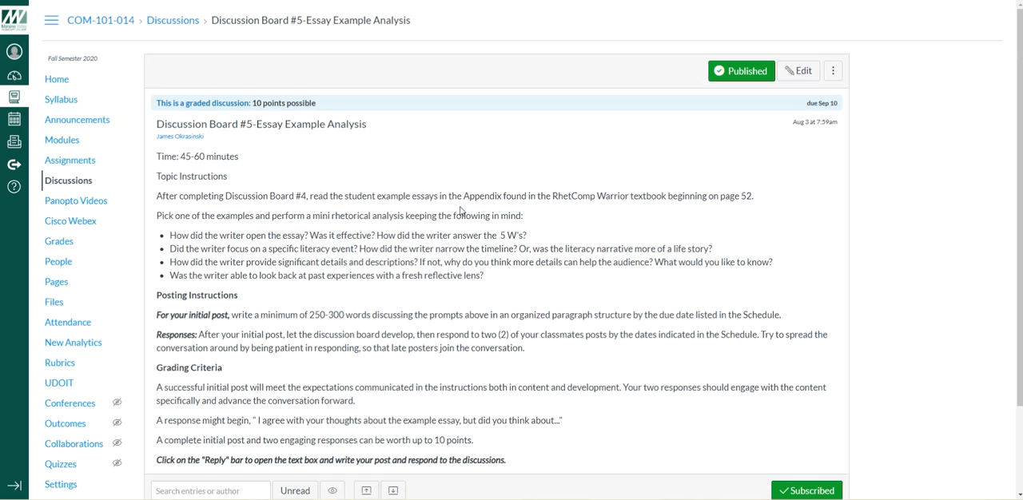
mouse_move(392, 117)
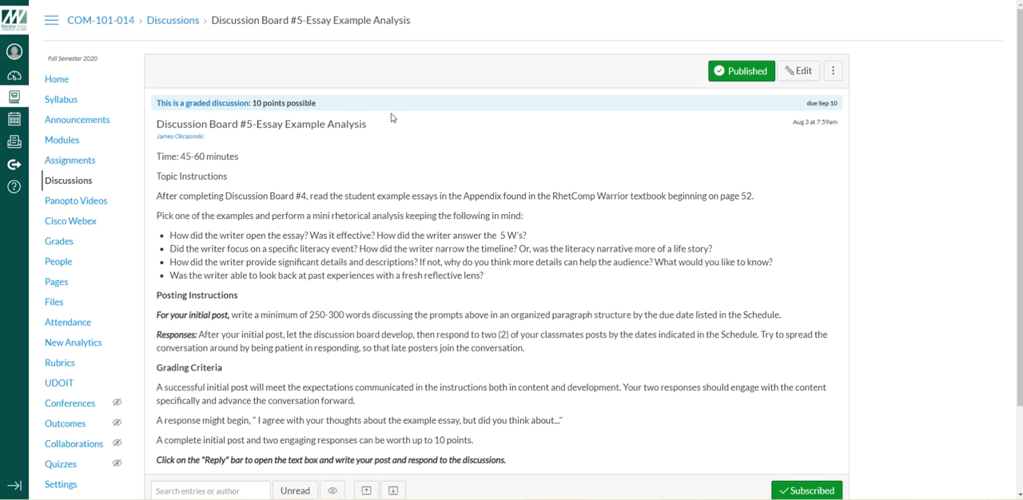